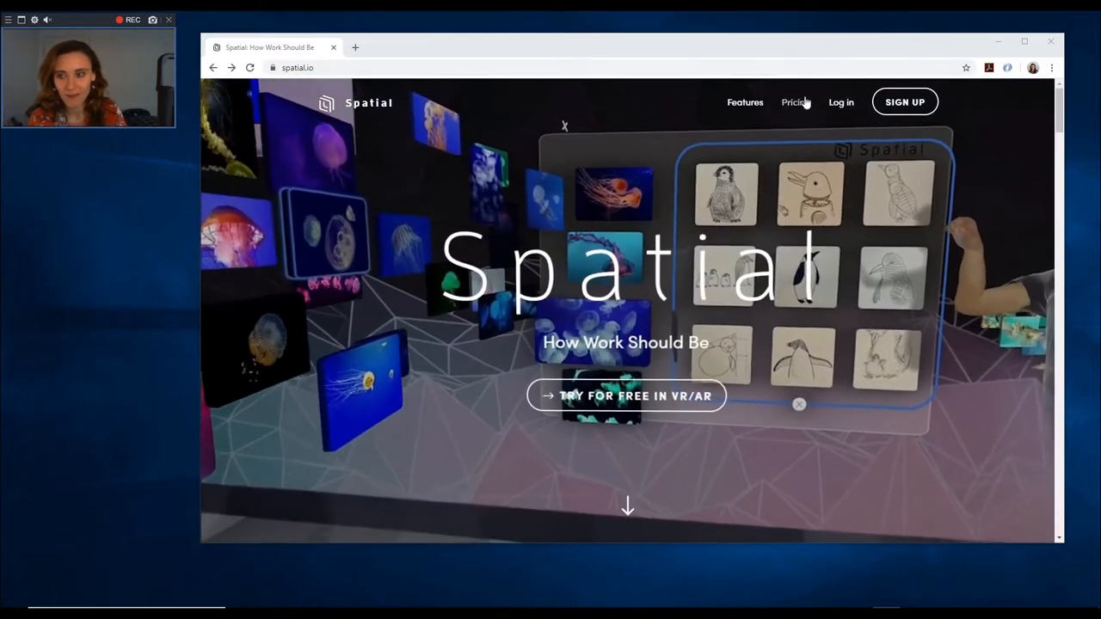
Log in from the spatial.io home page to enter the Spatial web app.
left_click(792, 103)
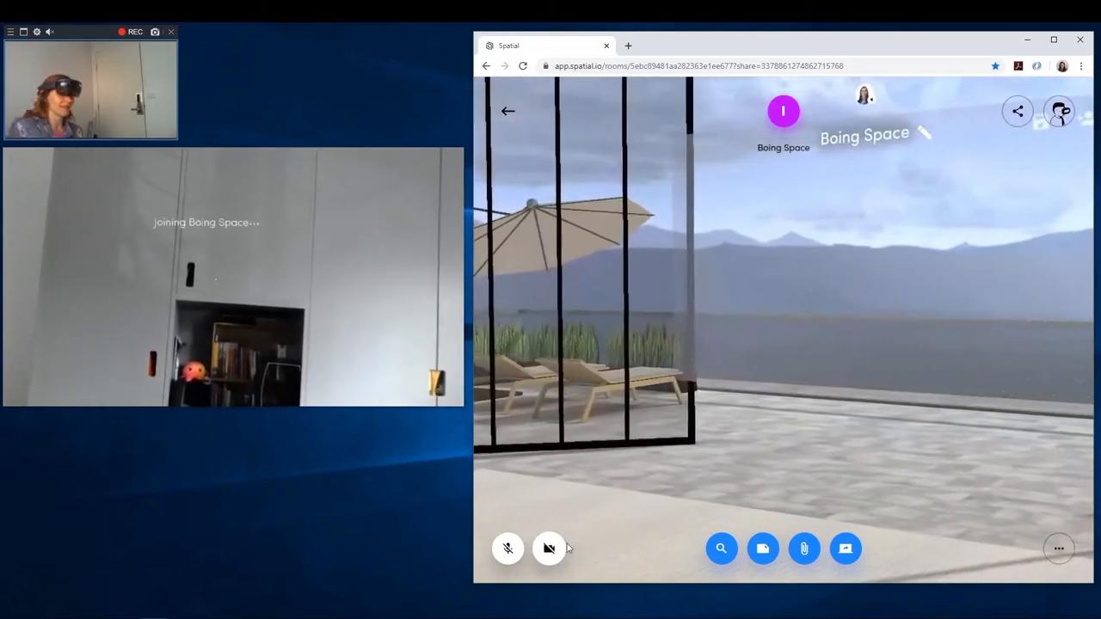
Enable the webcam so the avatar joins Boing Space, and mute the microphone.
left_click(549, 548)
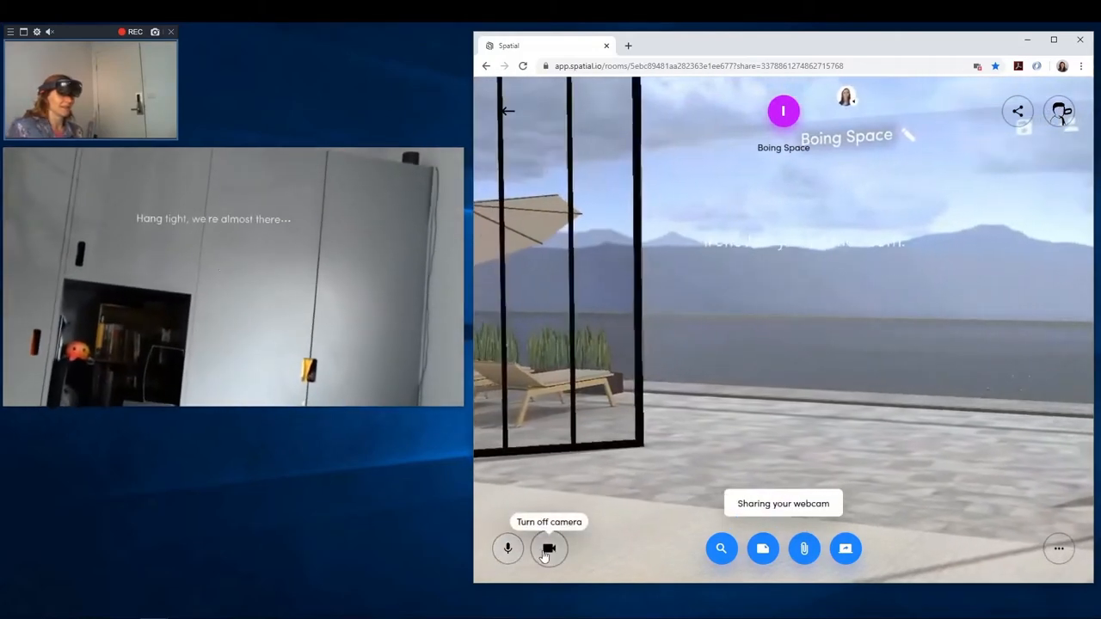
left_click(549, 549)
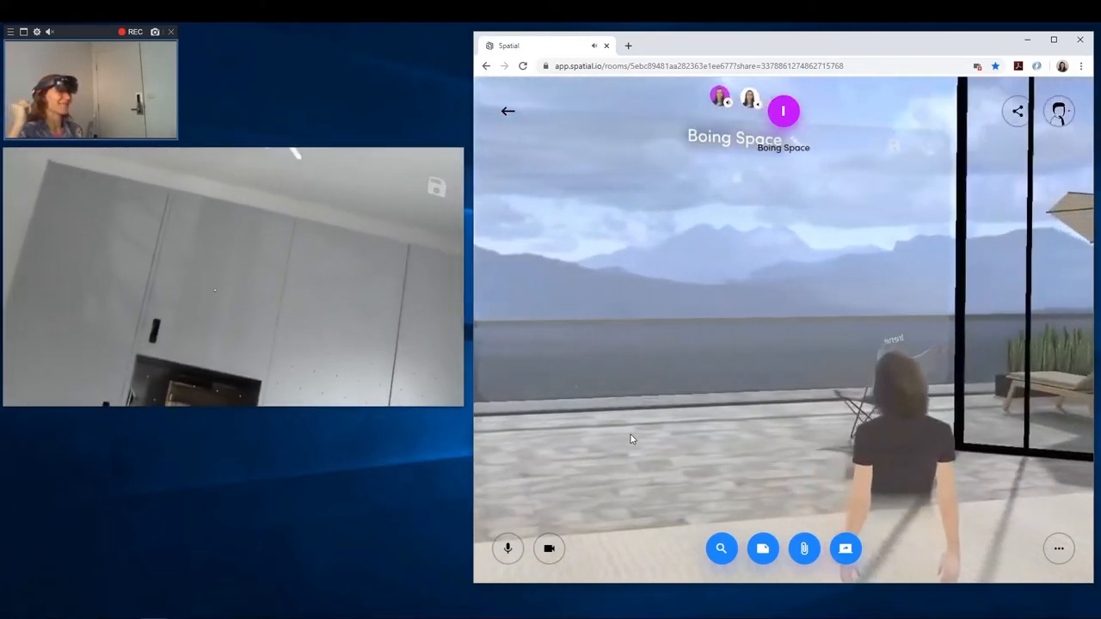
left_click(508, 548)
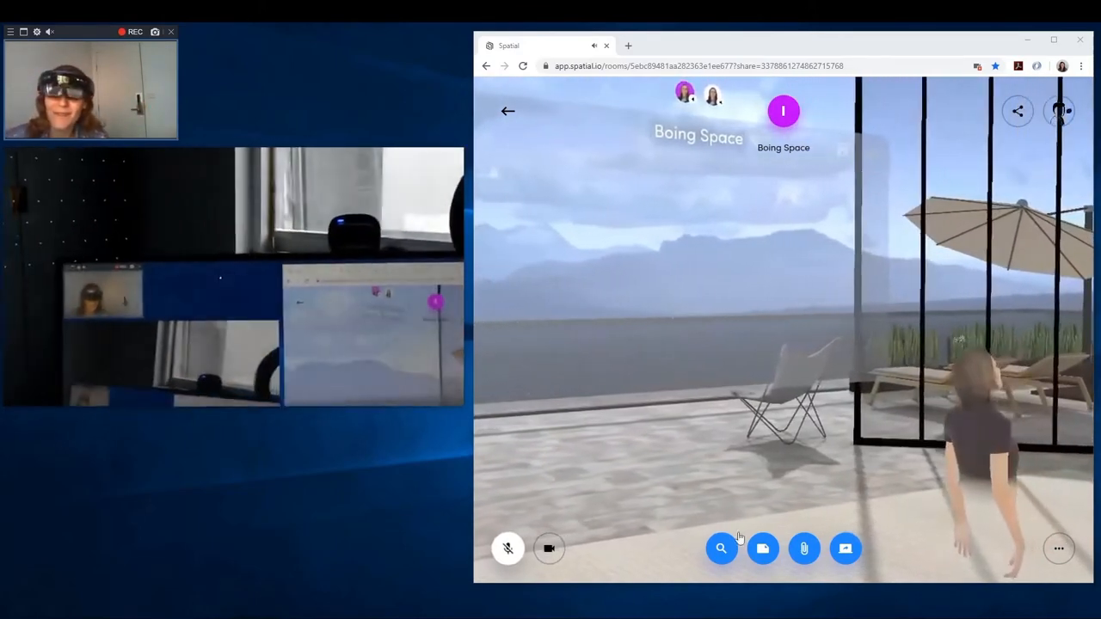
Upload images.jpg from the Pictures folder so the portrait floats in Boing Space.
left_click(721, 548)
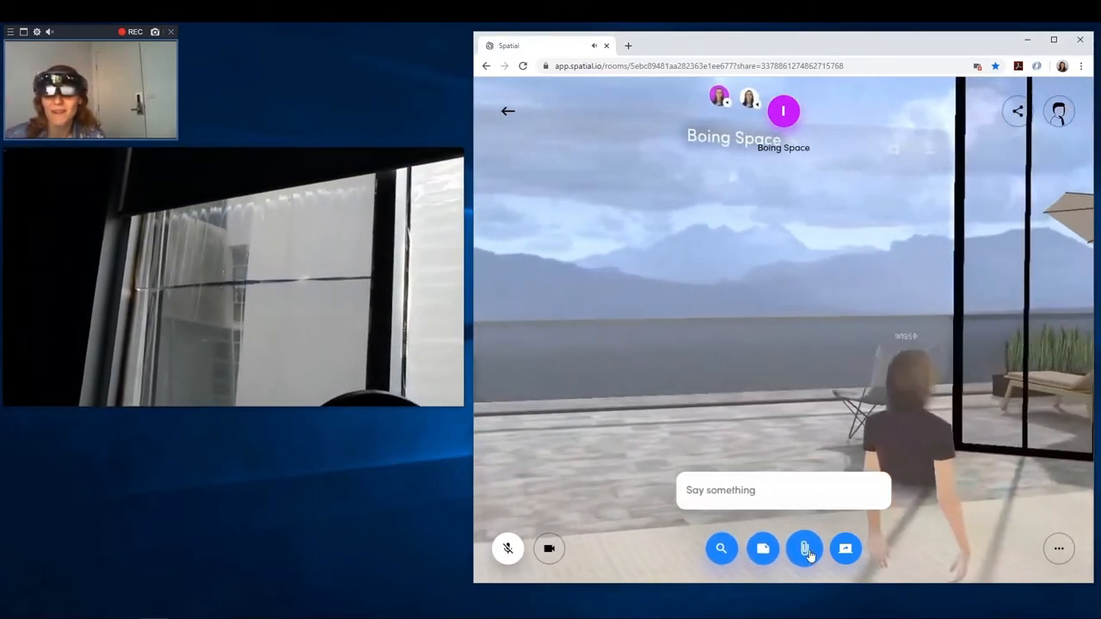
left_click(803, 548)
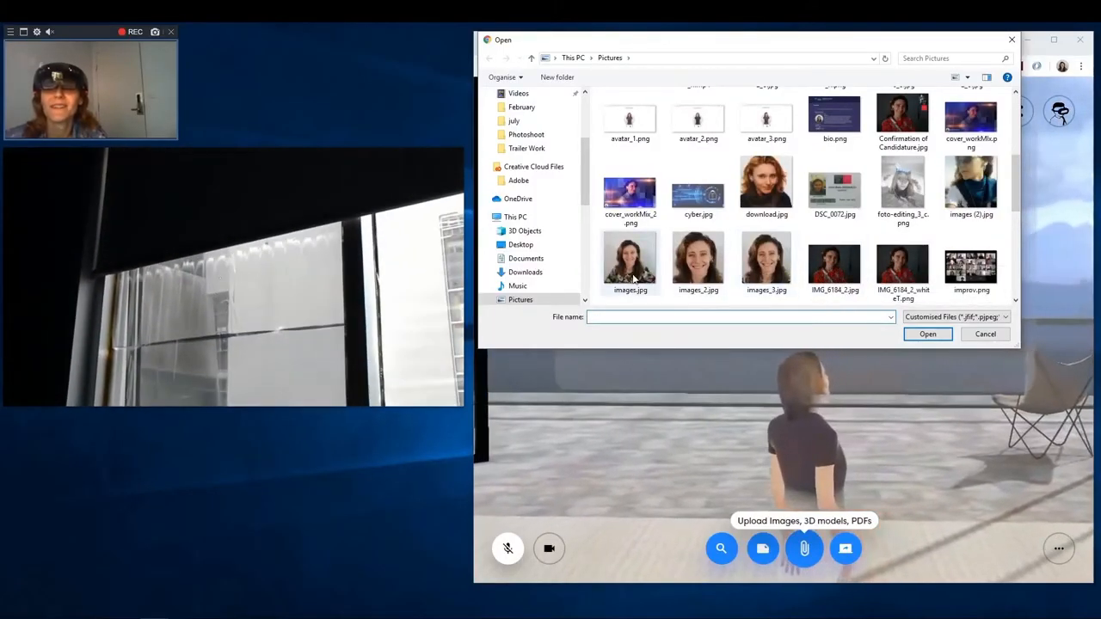
left_click(902, 263)
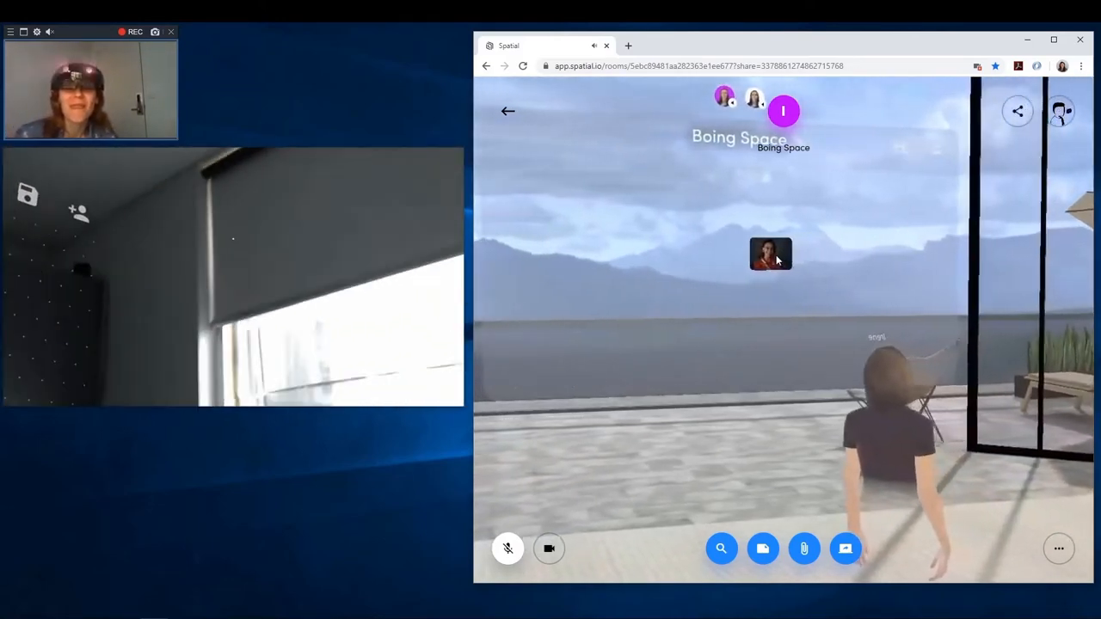
Pin the uploaded portrait photo in place via its context menu.
right_click(770, 253)
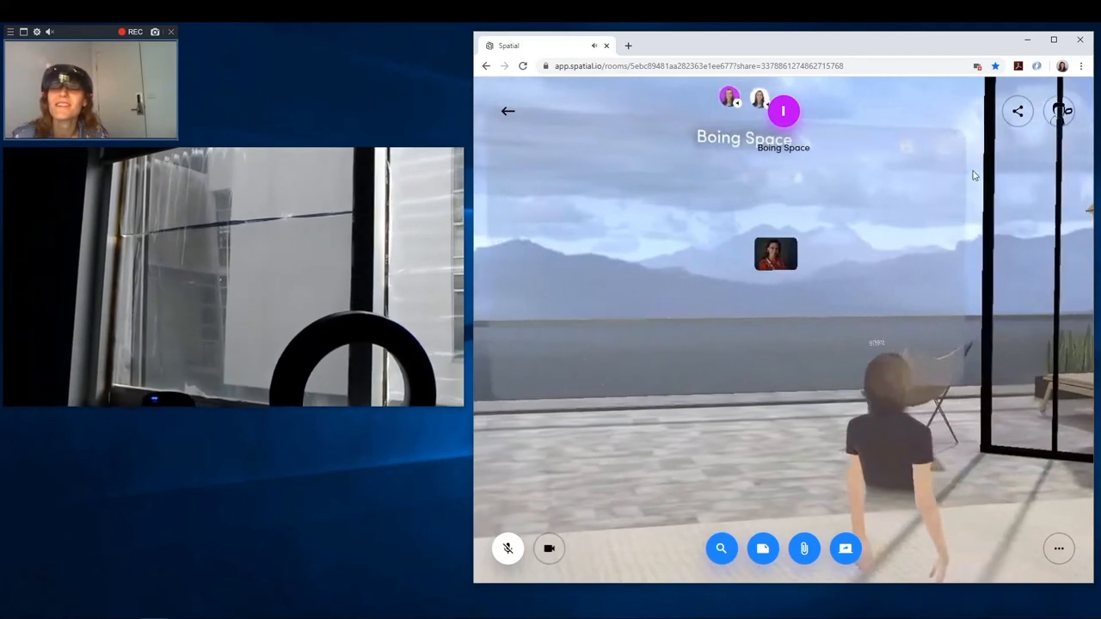
left_click(1017, 111)
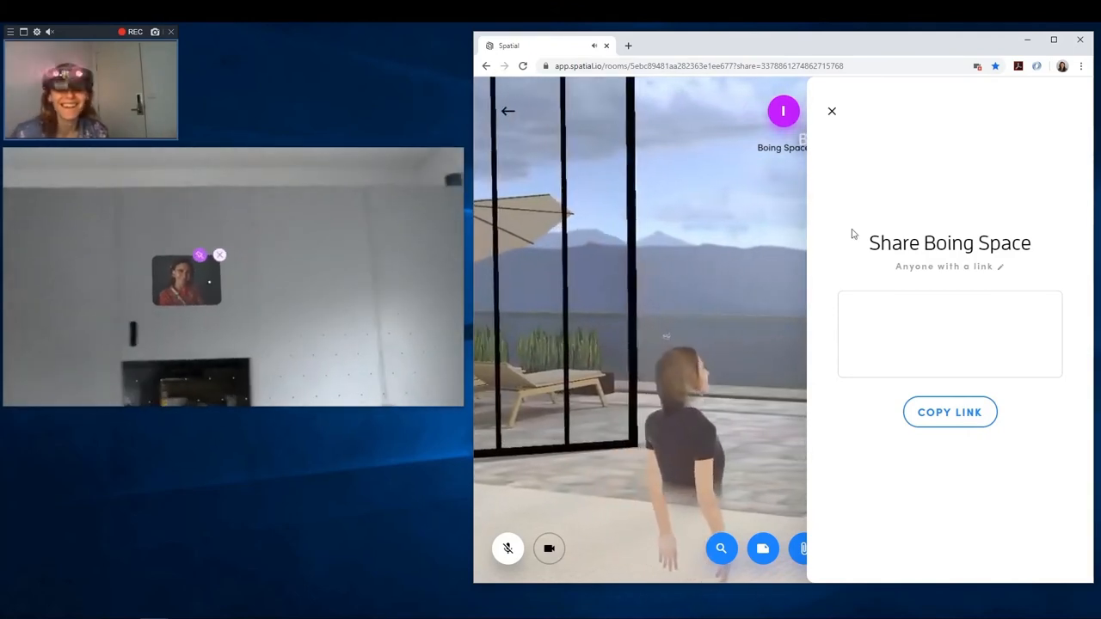
left_click(831, 111)
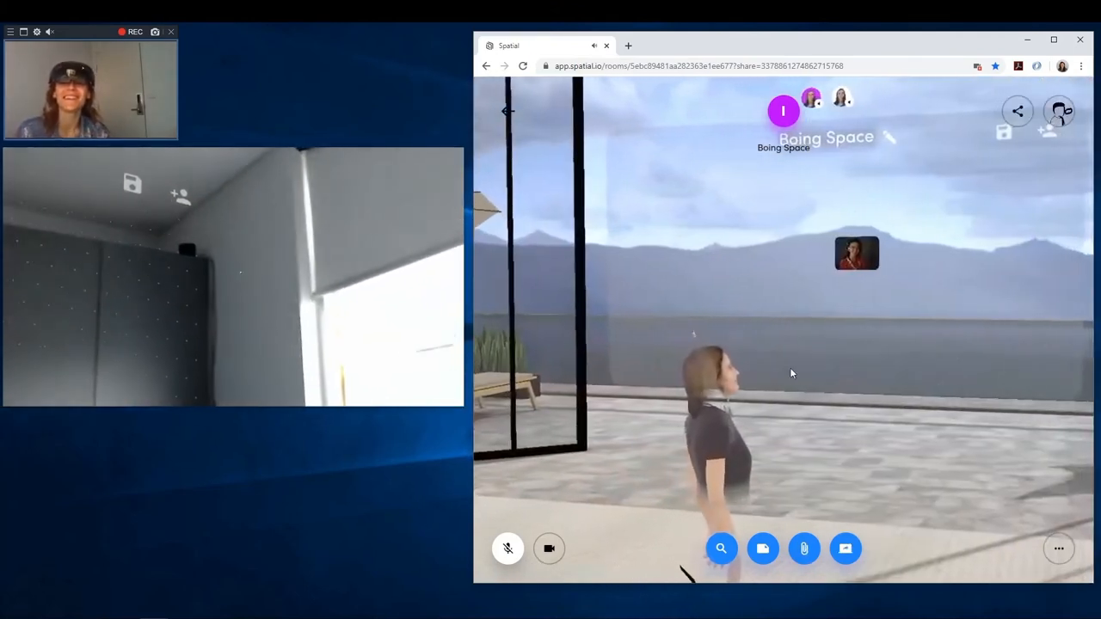